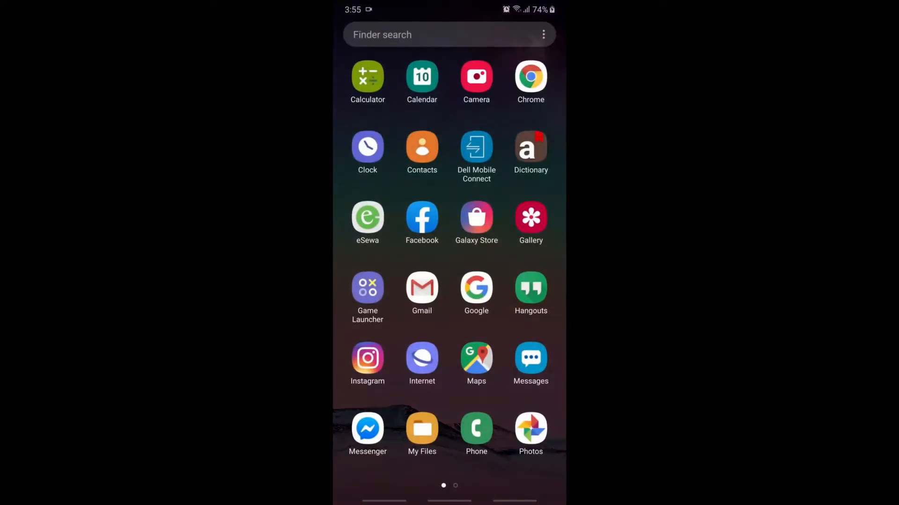
# Step: Search Play Store for 'app inspector' and install App Inspector by Projectoria
pyautogui.hscroll(-3)
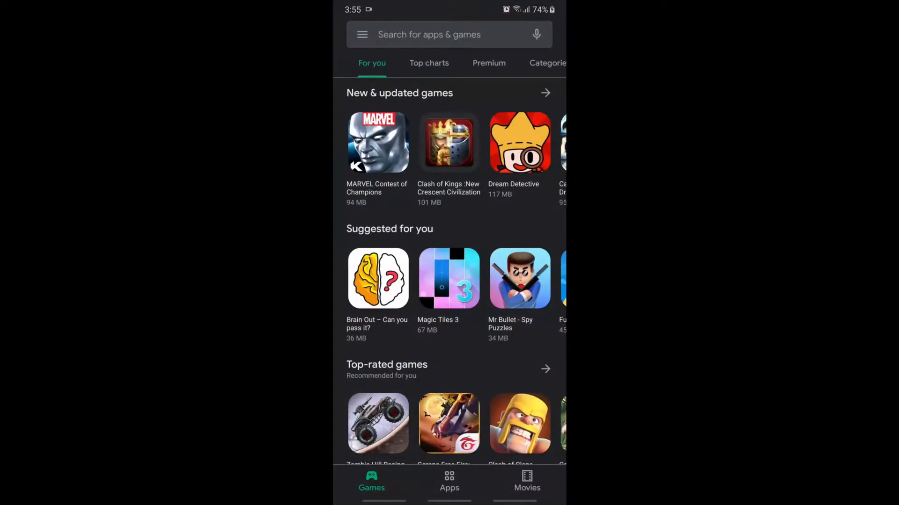
pyautogui.click(447, 35)
pyautogui.write('app inspector')
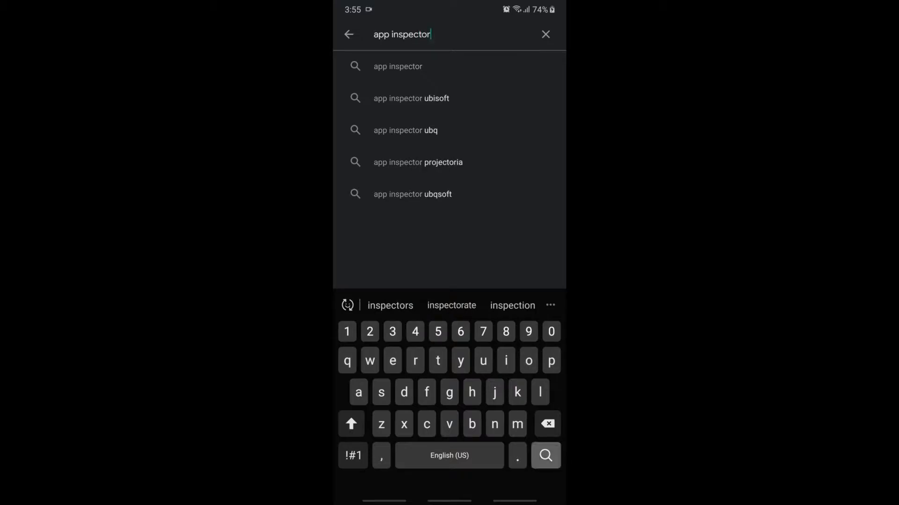
pyautogui.click(544, 456)
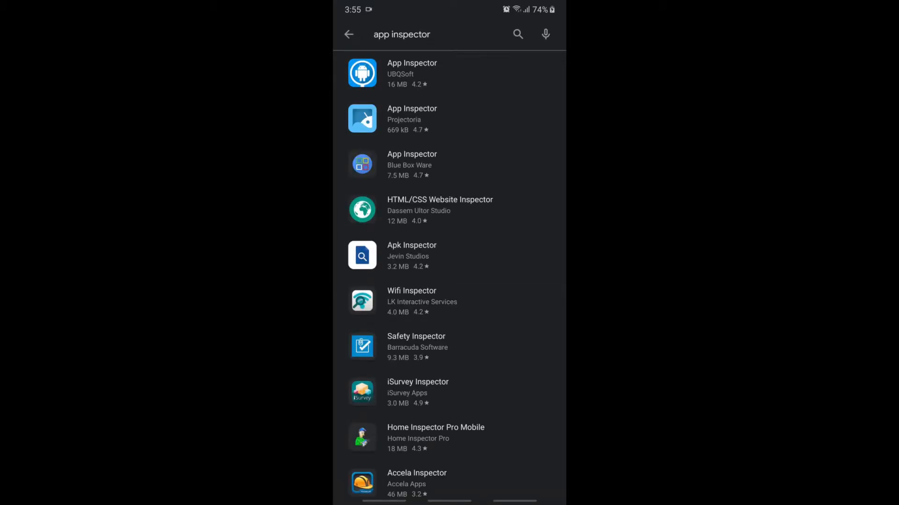
pyautogui.click(412, 119)
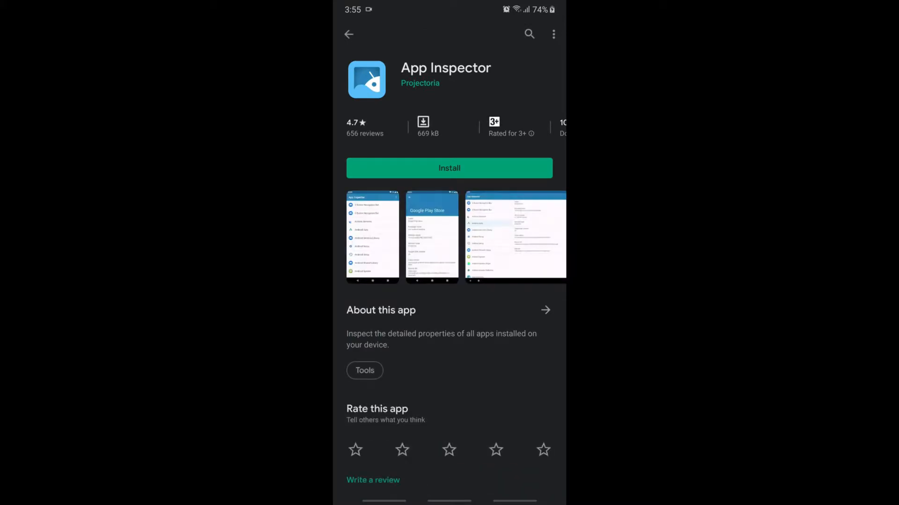
pyautogui.click(449, 167)
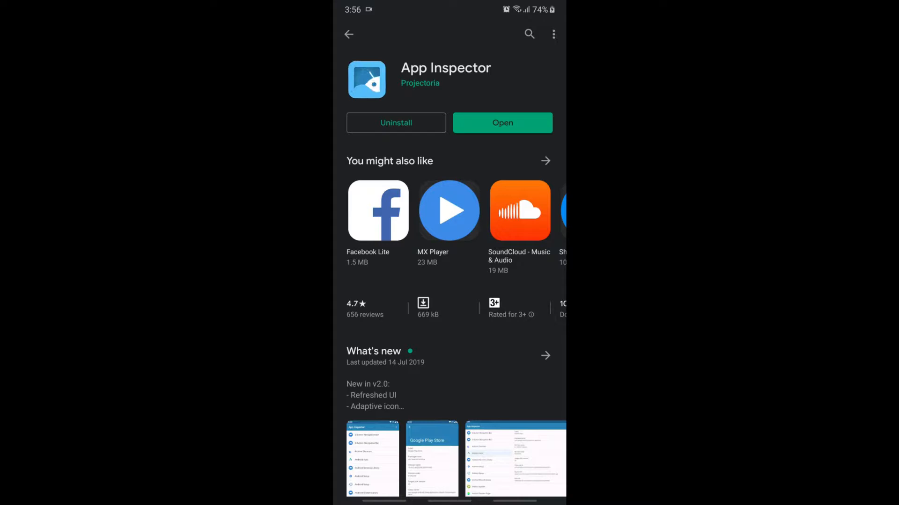
# Step: Launch App Inspector and browse down its list of installed apps
pyautogui.click(502, 123)
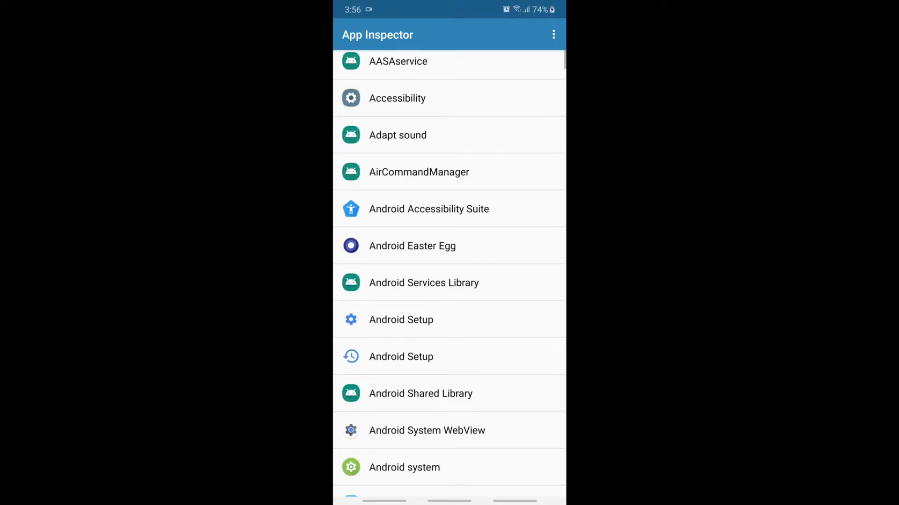
pyautogui.scroll(-3)
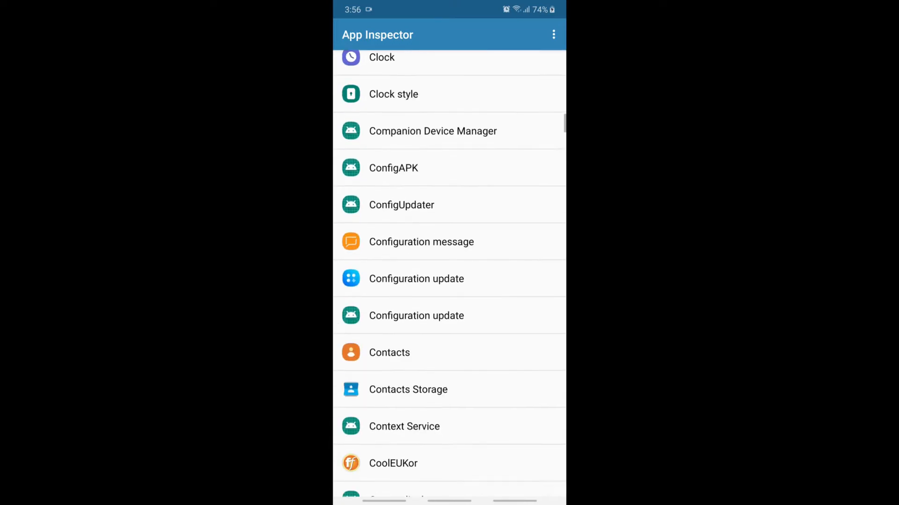
pyautogui.scroll(-3)
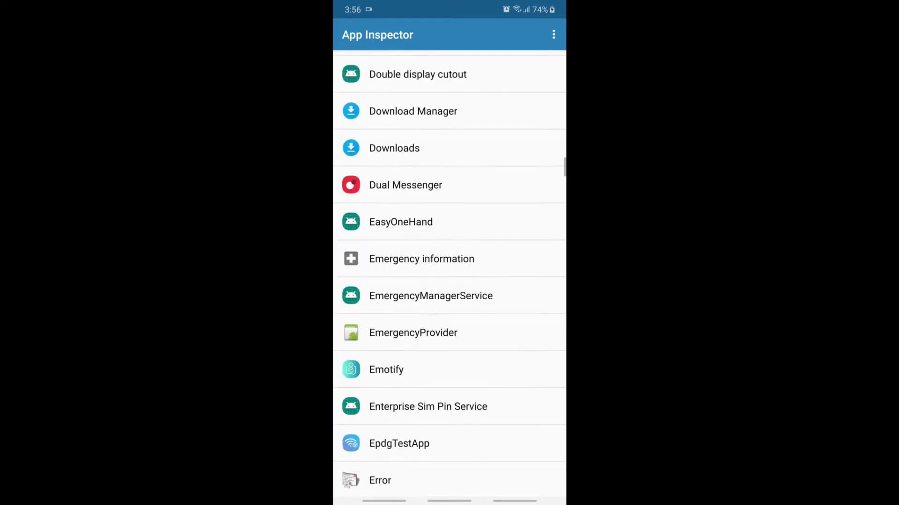
pyautogui.scroll(-3)
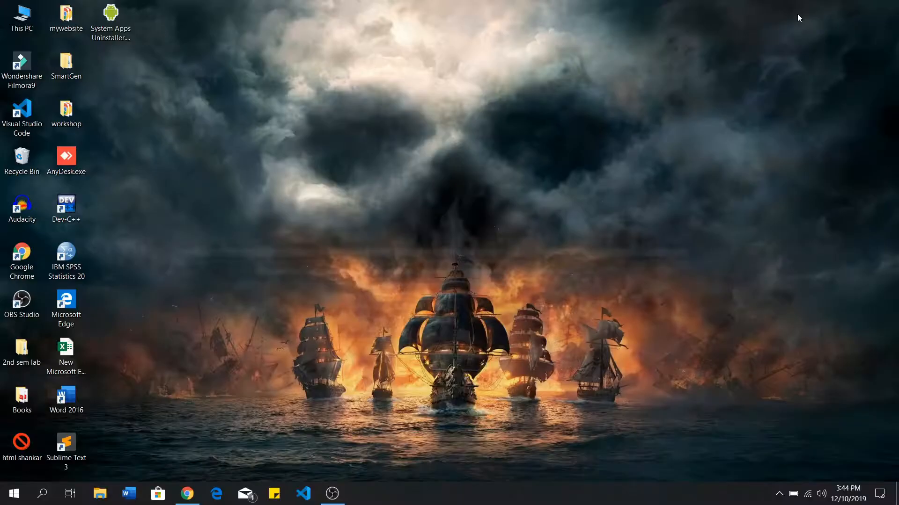
pyautogui.moveTo(313, 246)
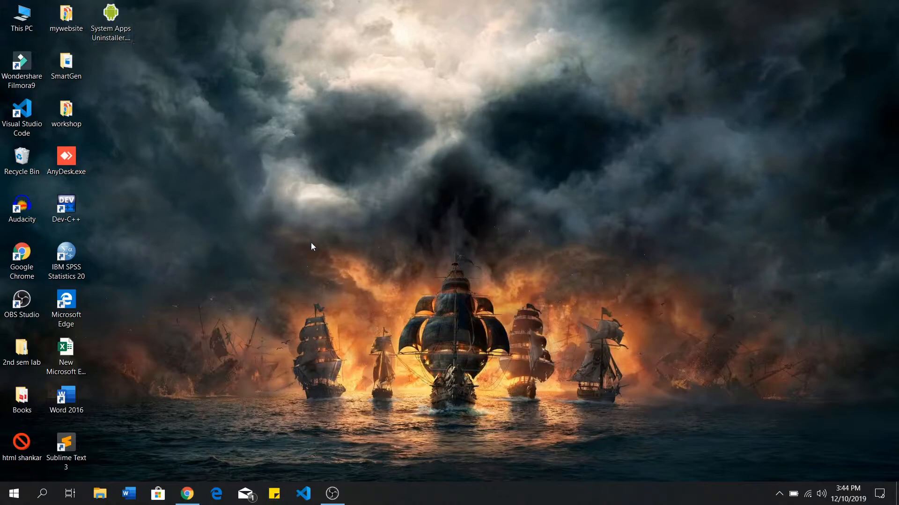
# Step: Launch System Apps Uninstaller from the desktop shortcut and maximize its command window
pyautogui.click(110, 16)
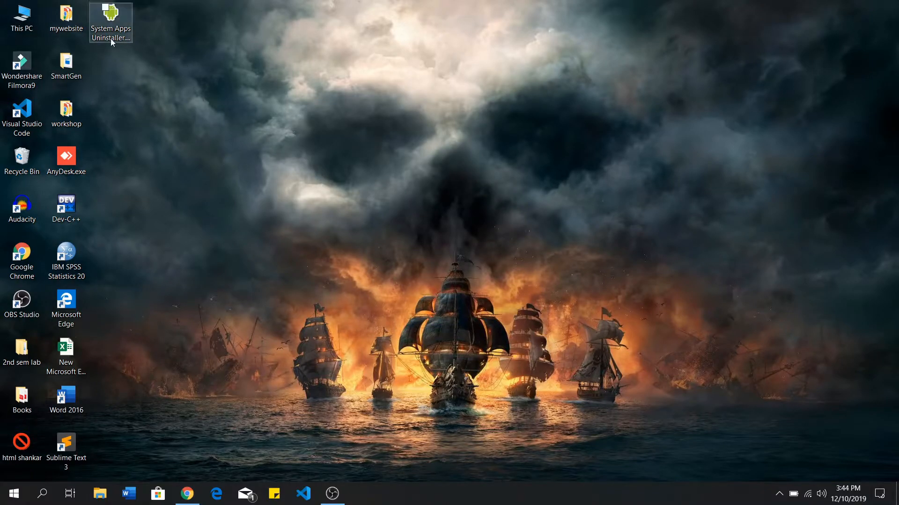
pyautogui.doubleClick(111, 14)
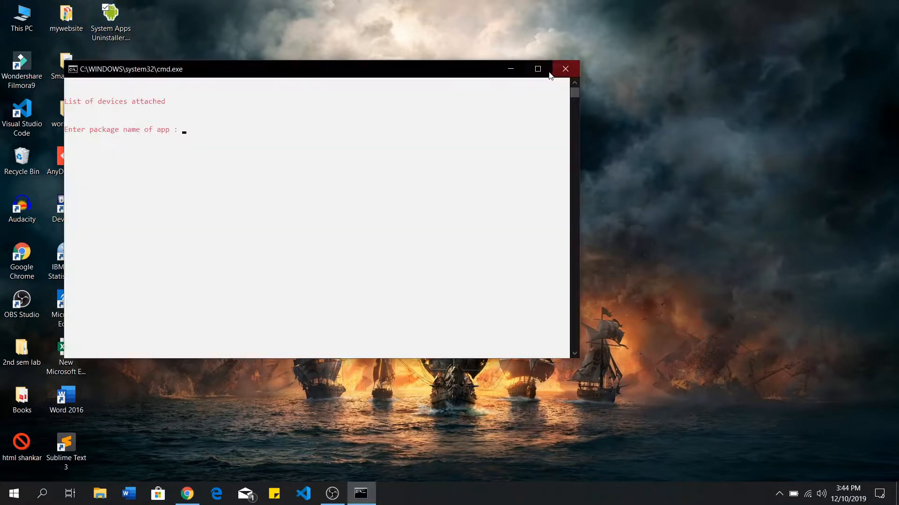
pyautogui.click(537, 69)
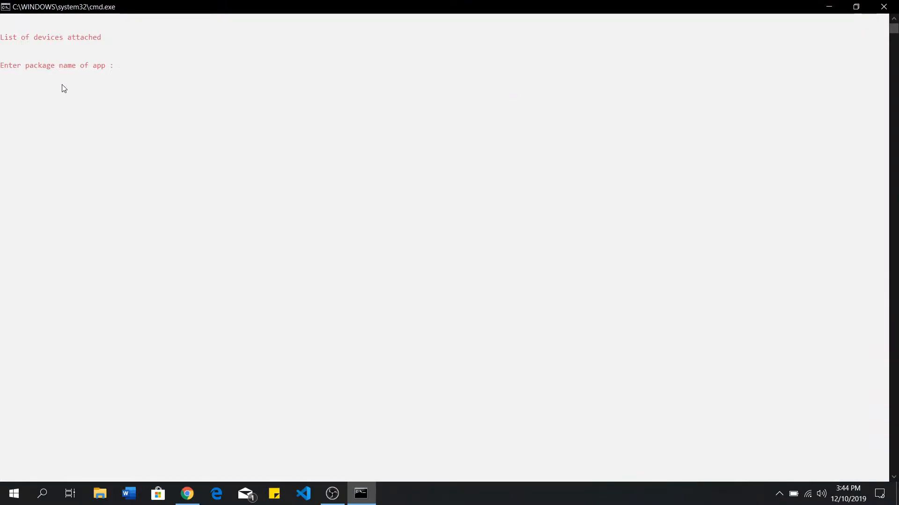
pyautogui.moveTo(128, 70)
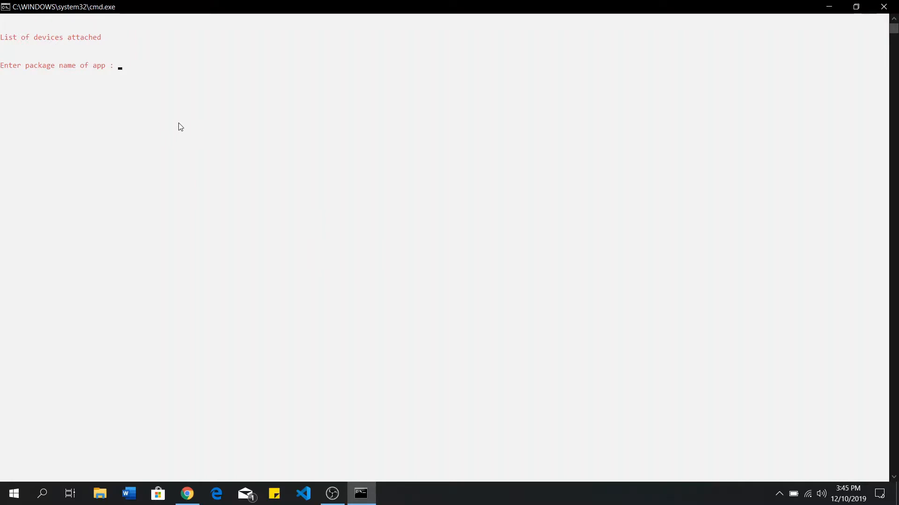
pyautogui.moveTo(394, 477)
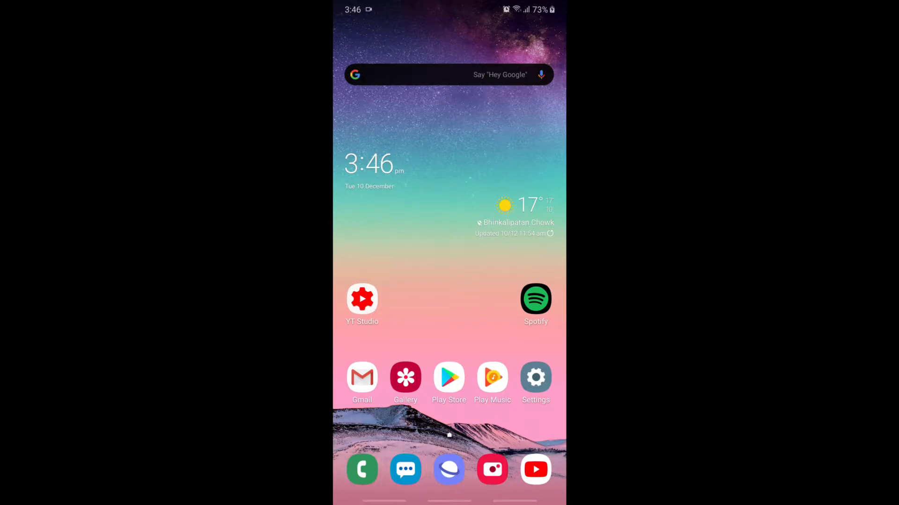
# Step: Tap Build number repeatedly under About phone > Software information to unlock Developer options
pyautogui.click(536, 379)
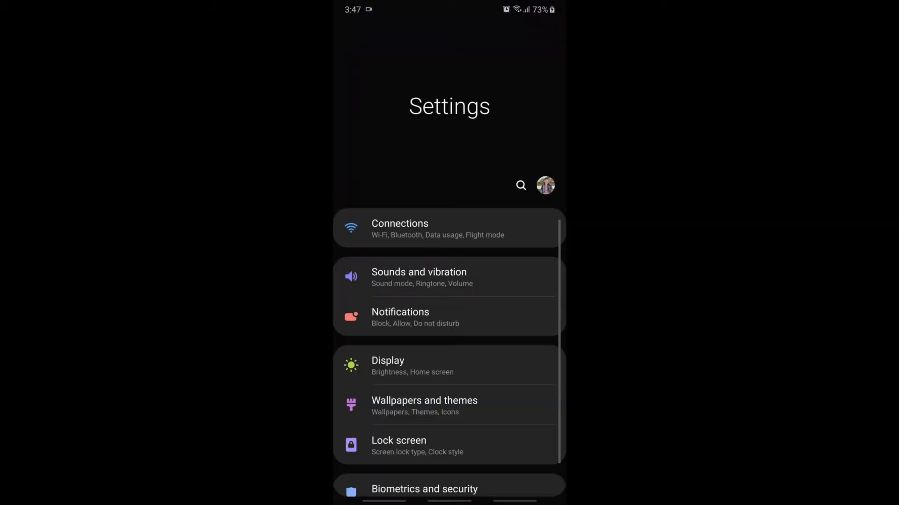
pyautogui.scroll(-3)
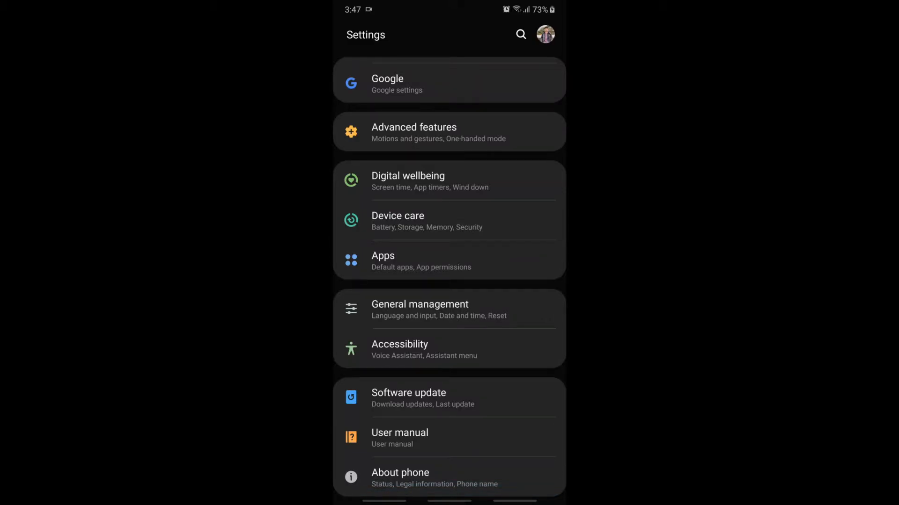
pyautogui.click(400, 476)
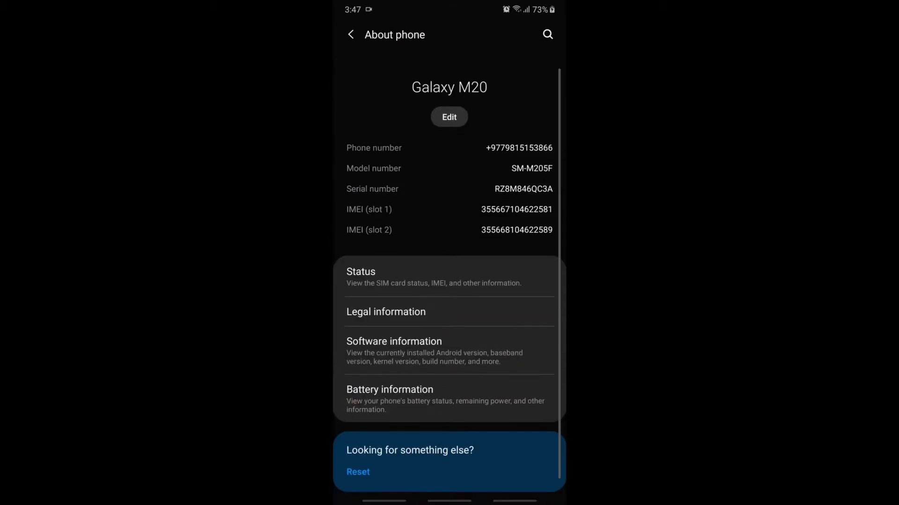
pyautogui.click(394, 340)
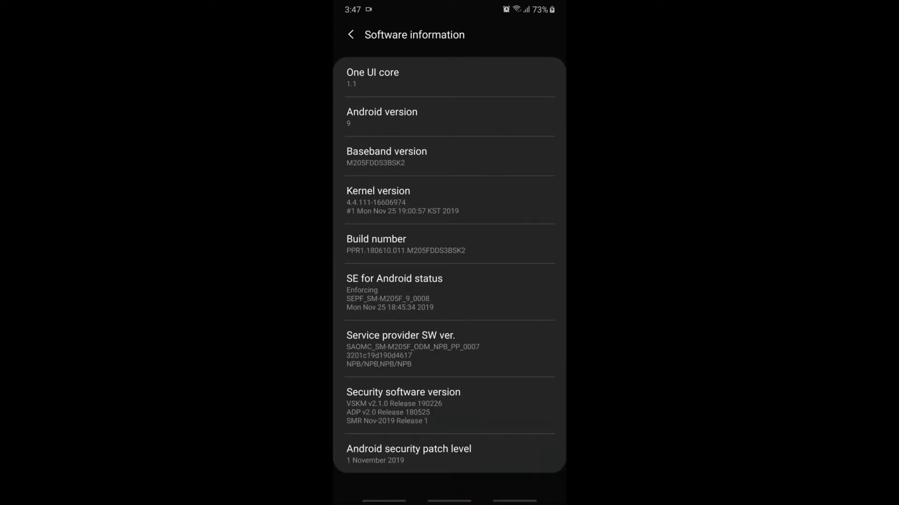
pyautogui.click(449, 244)
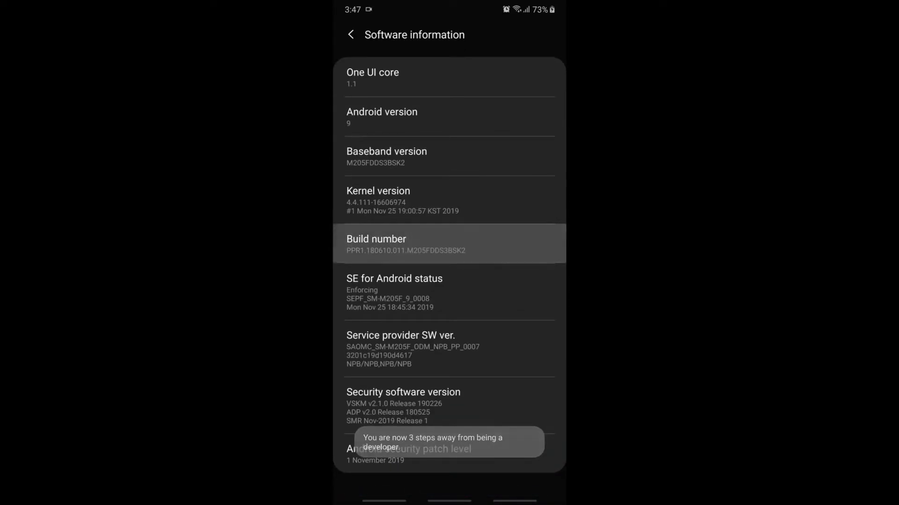
pyautogui.click(350, 33)
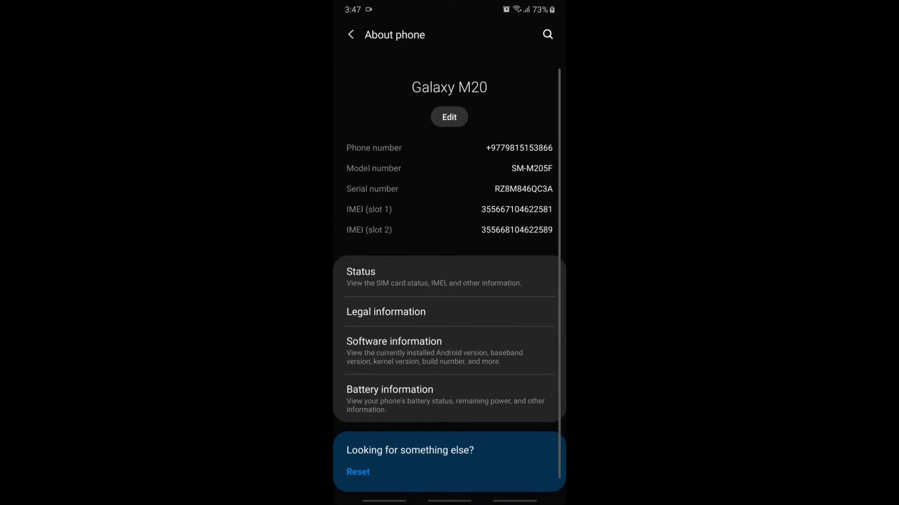
pyautogui.click(350, 34)
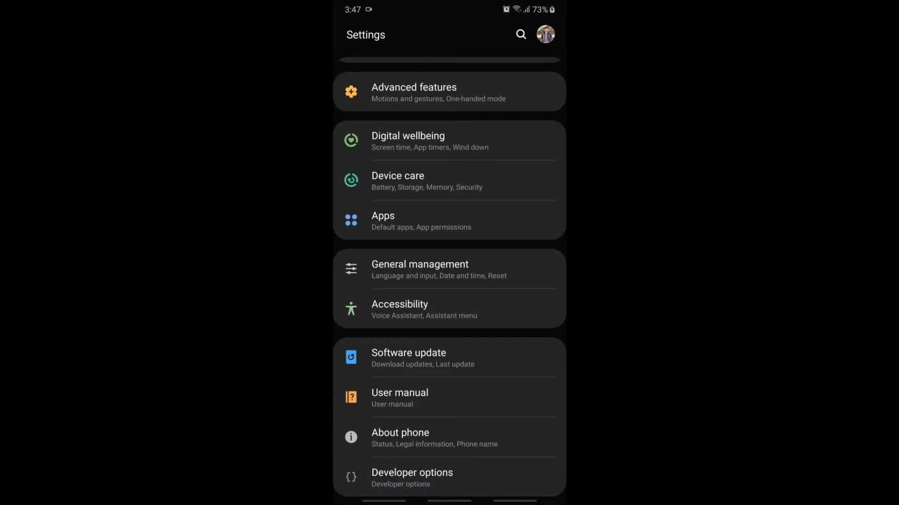
# Step: Enable USB debugging in Developer options and authorise the computer's RSA fingerprint
pyautogui.click(412, 477)
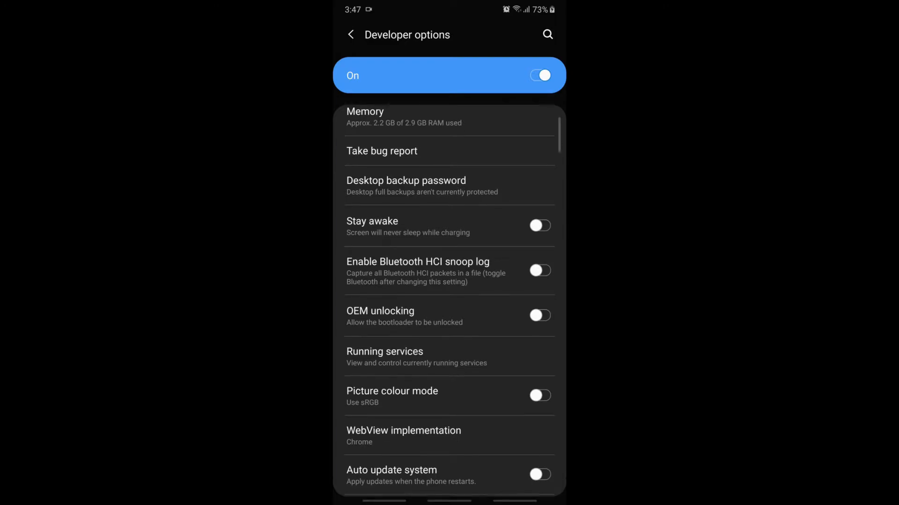
pyautogui.scroll(-3)
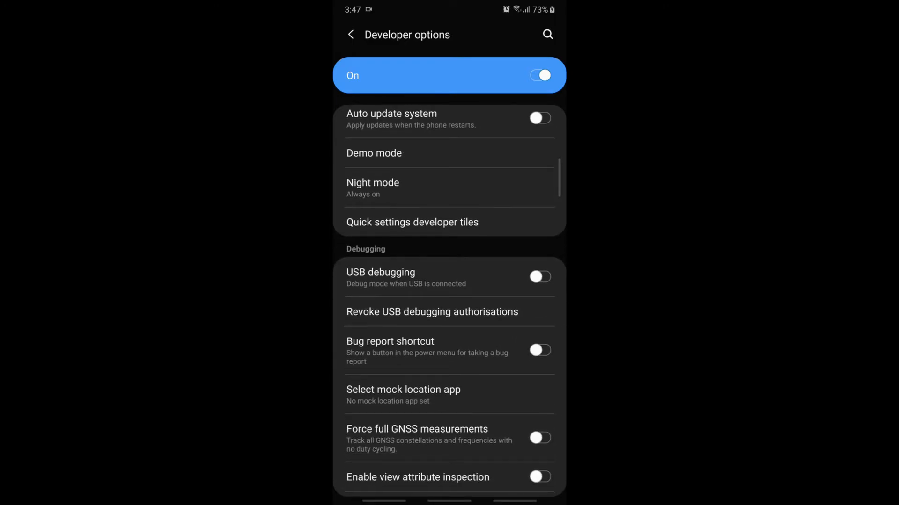
pyautogui.click(539, 277)
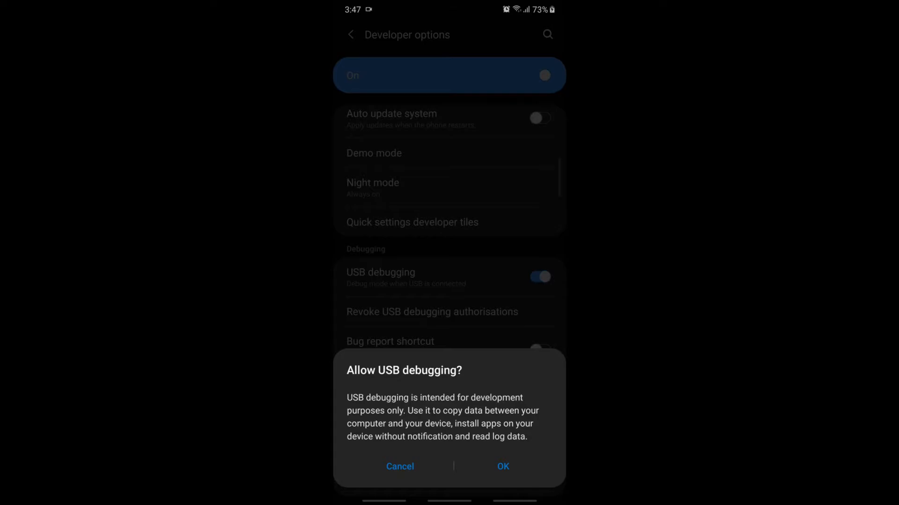
pyautogui.click(503, 466)
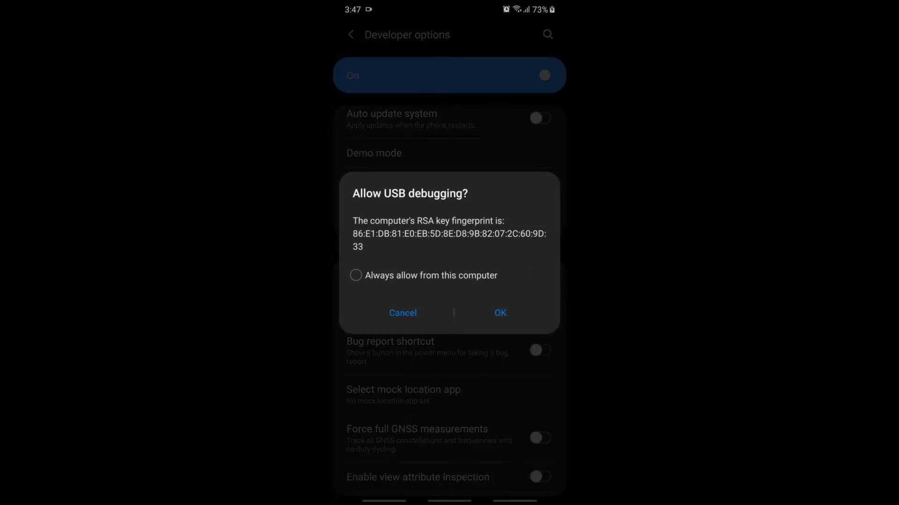
pyautogui.click(500, 312)
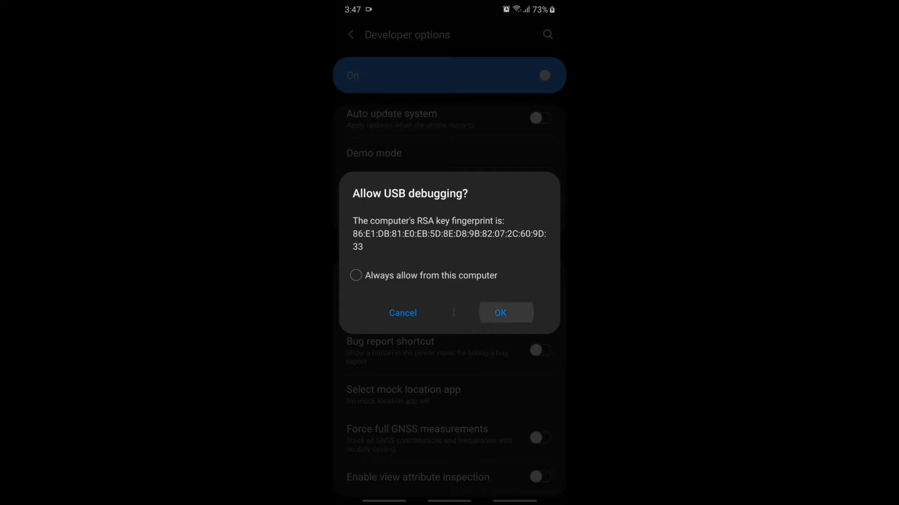
pyautogui.click(499, 313)
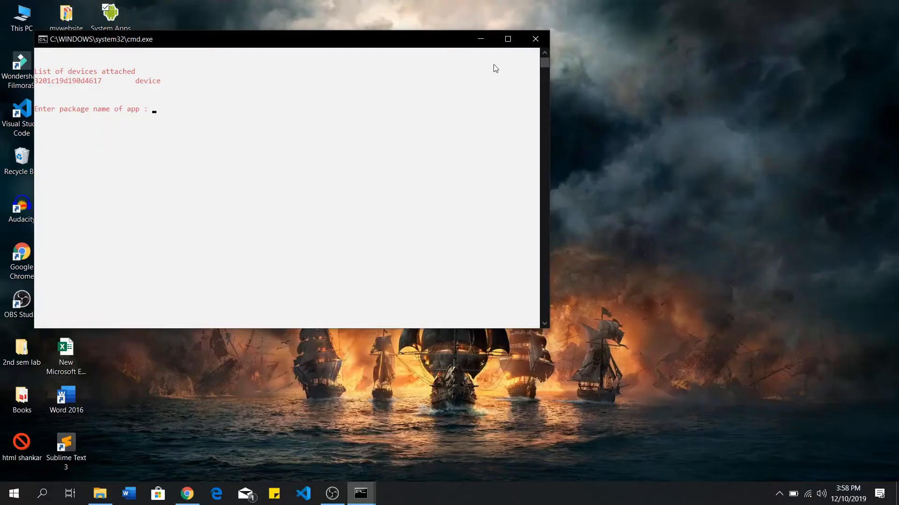
pyautogui.click(507, 40)
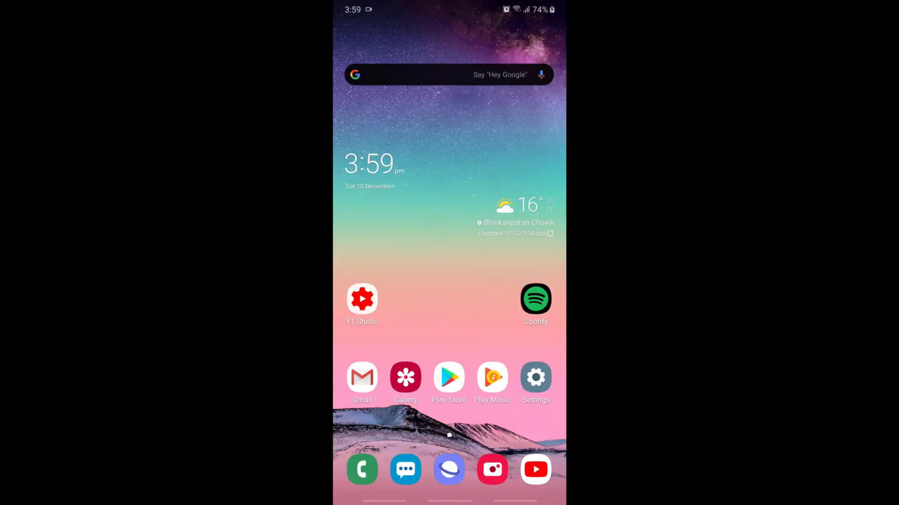
# Step: Find Samsung Max via Settings search and disable it from its App info page
pyautogui.click(536, 377)
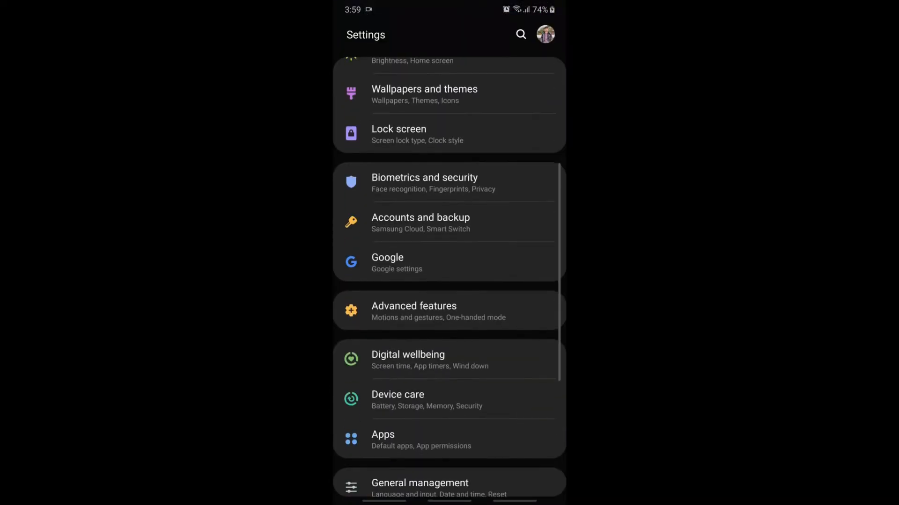
pyautogui.click(383, 434)
pyautogui.write('samsung max')
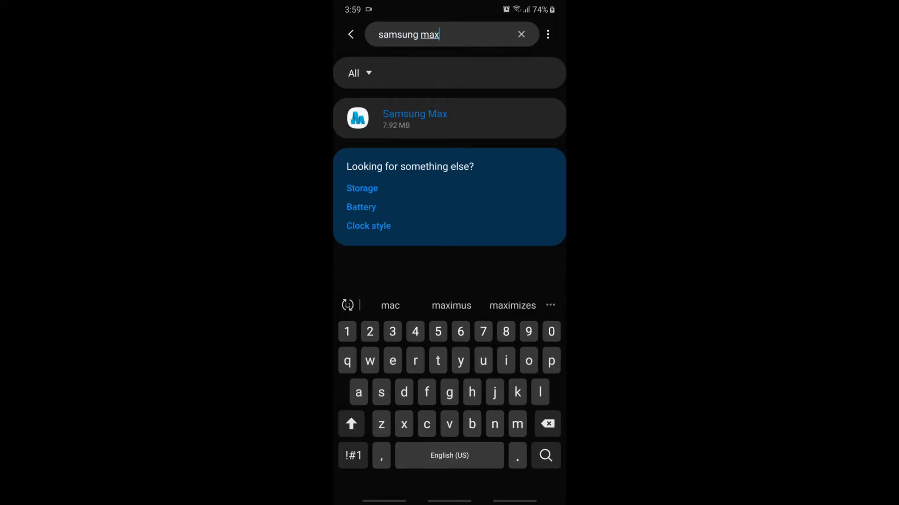
pyautogui.click(415, 118)
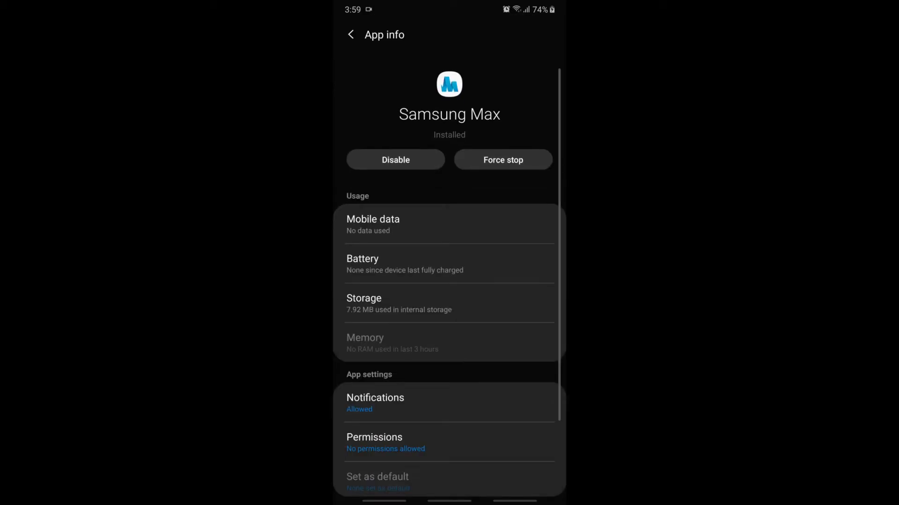
pyautogui.click(395, 159)
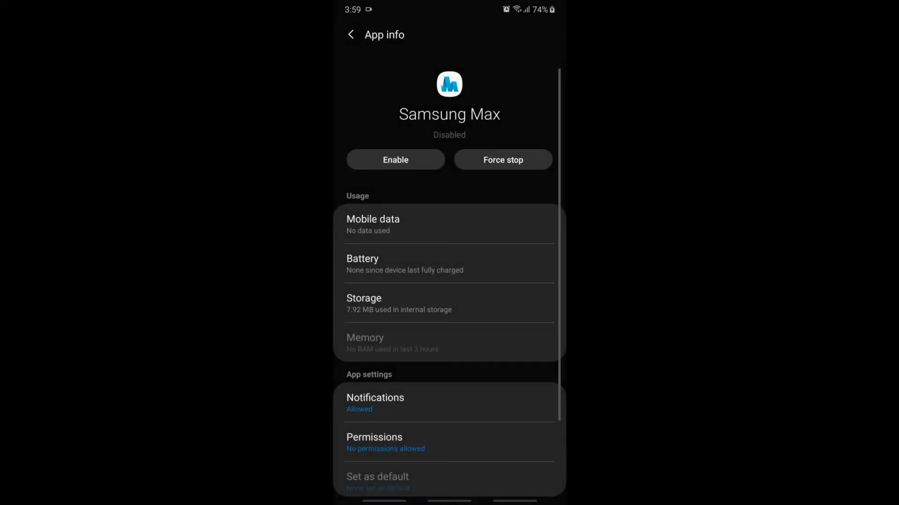
pyautogui.click(395, 159)
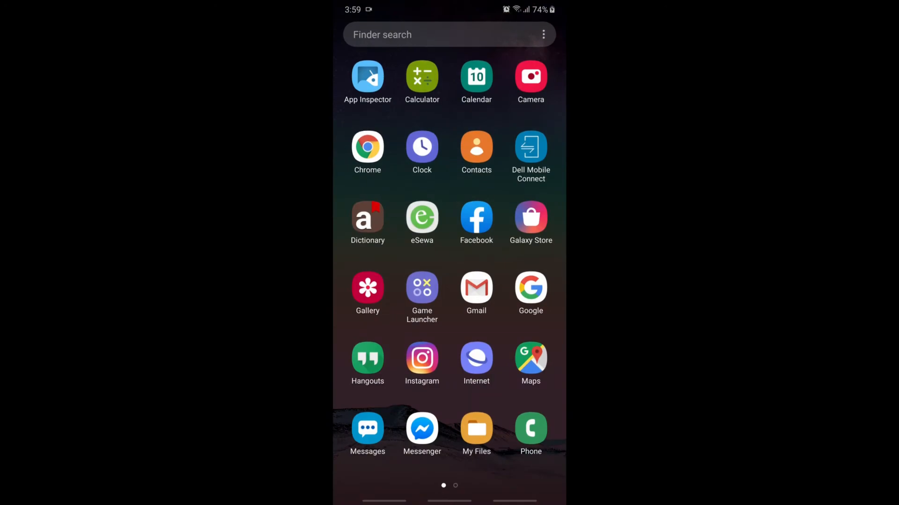
# Step: Scroll App Inspector's list down to Samsung Max and view its package name com.opera.max.oem
pyautogui.click(367, 77)
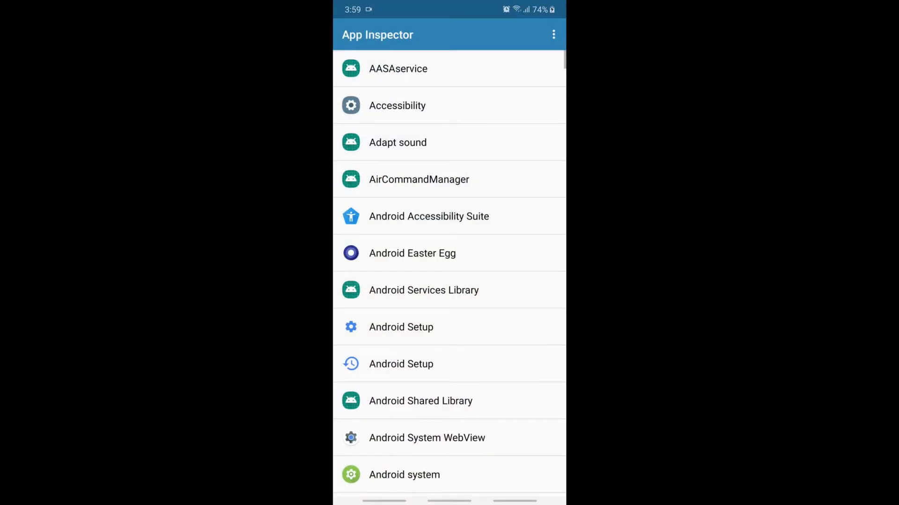
pyautogui.scroll(-3)
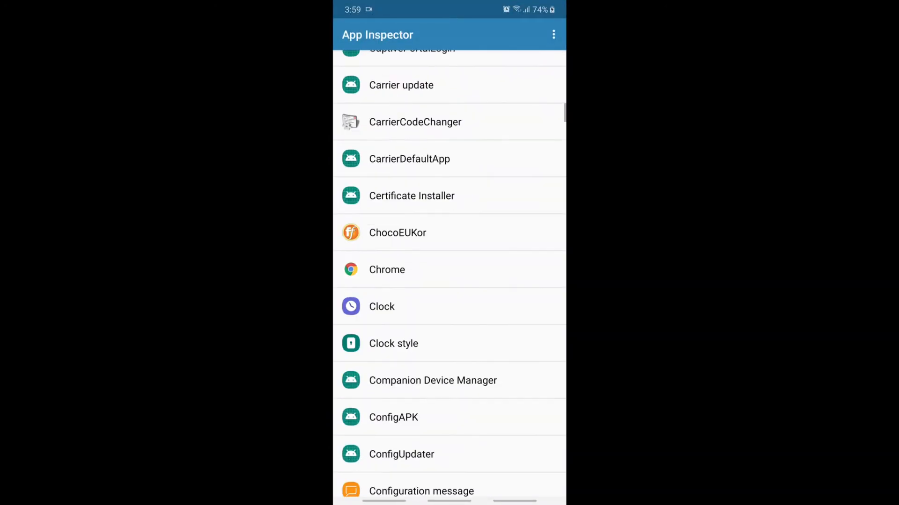
pyautogui.scroll(-3)
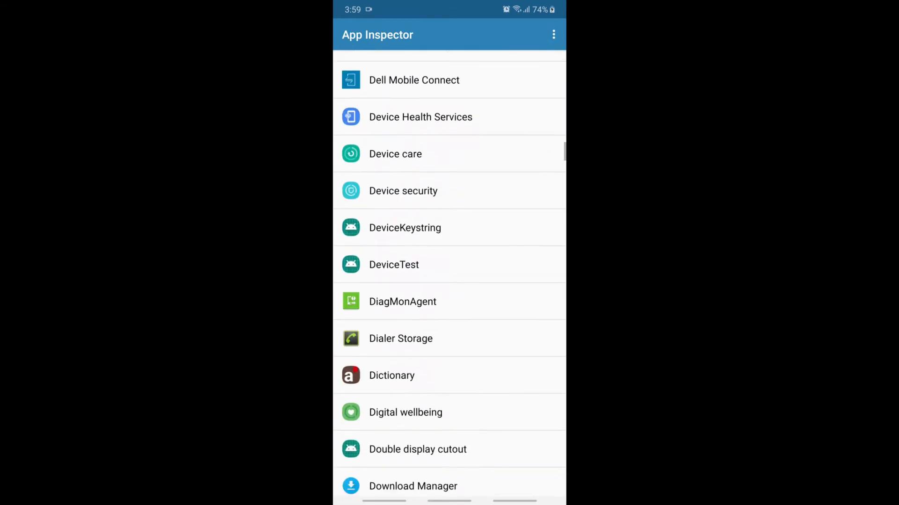
pyautogui.scroll(-3)
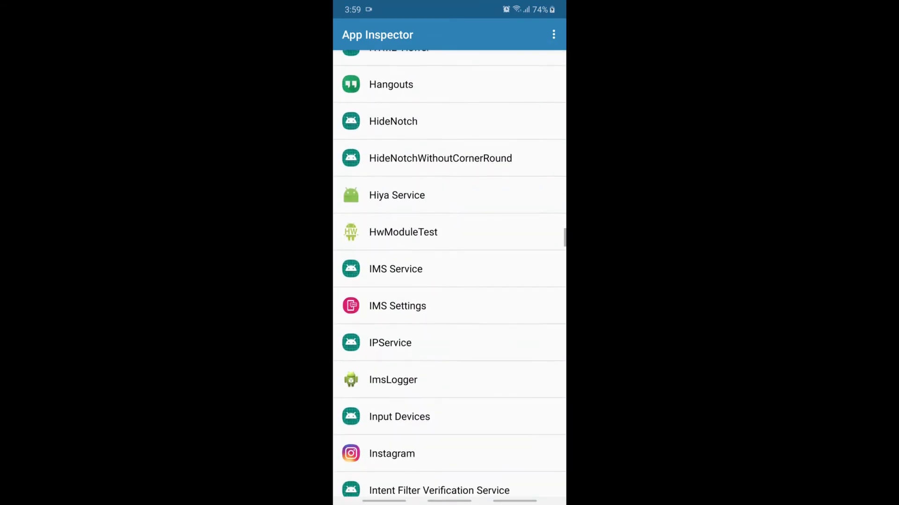
pyautogui.scroll(-3)
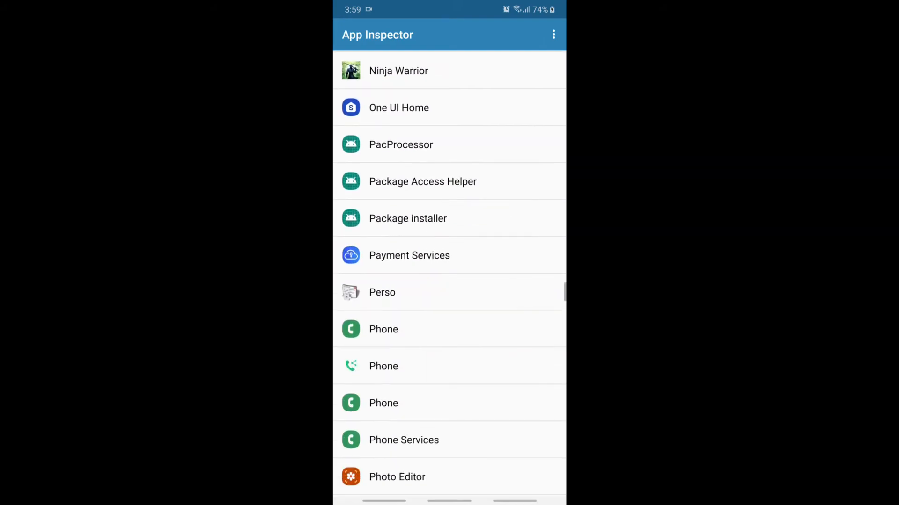
pyautogui.scroll(-3)
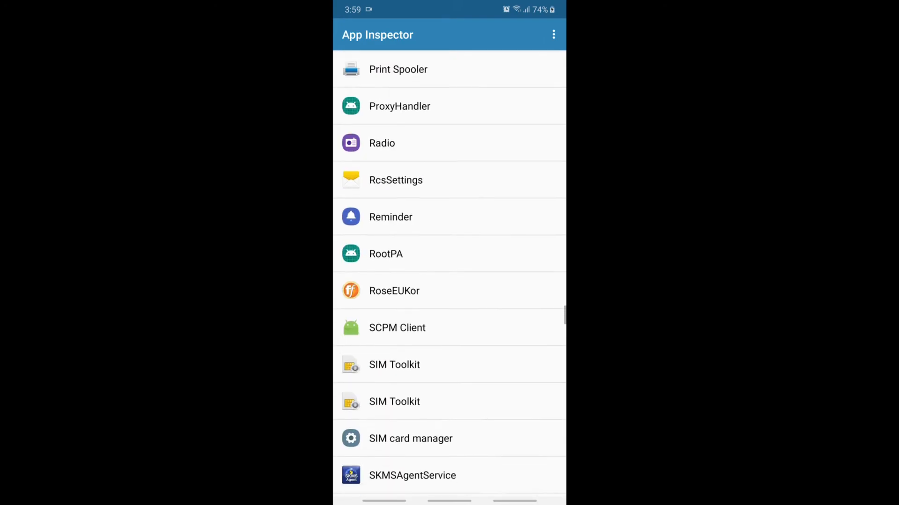
pyautogui.scroll(-3)
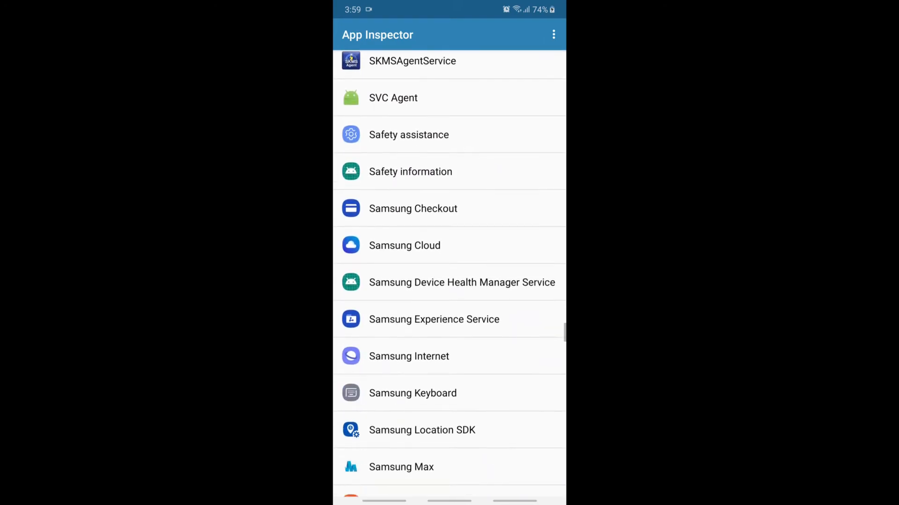
pyautogui.click(401, 467)
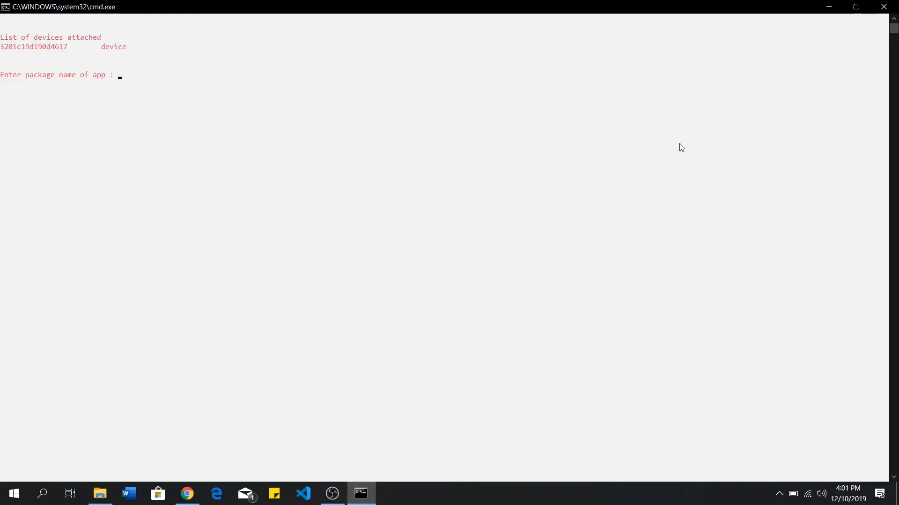
# Step: Enter the package name com.opera.max.oem at the uninstaller's package-name prompt
pyautogui.write('com')
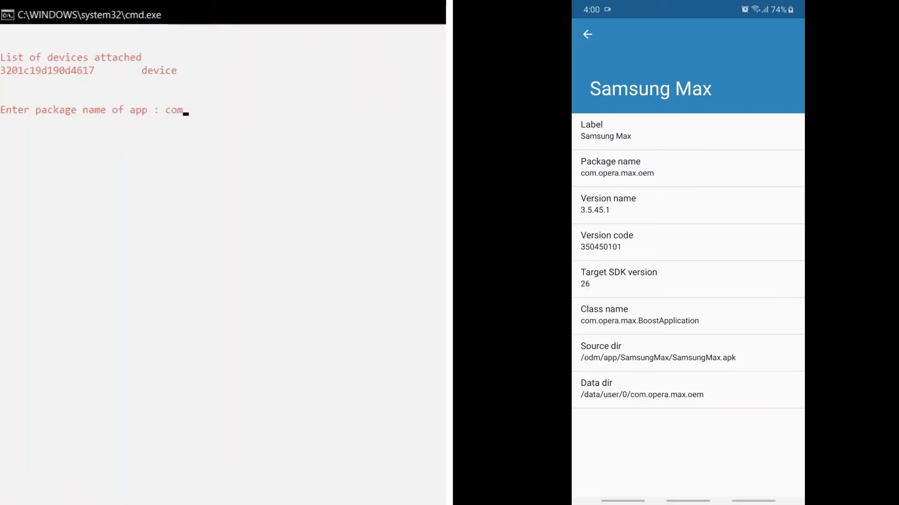
pyautogui.write('.')
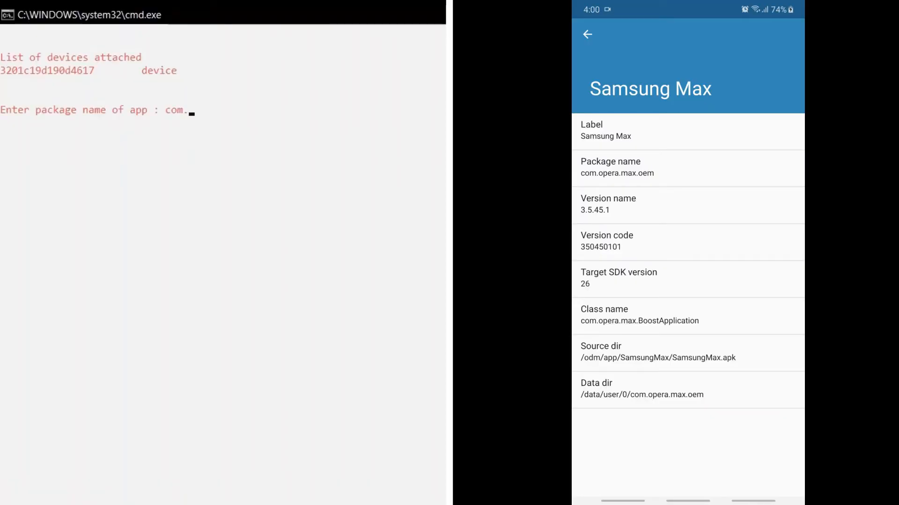
pyautogui.write('opera')
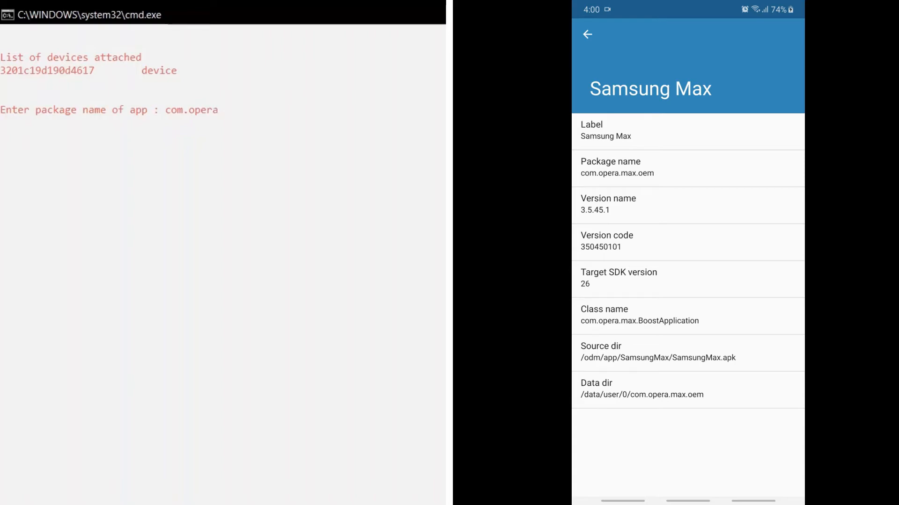
pyautogui.write('.max')
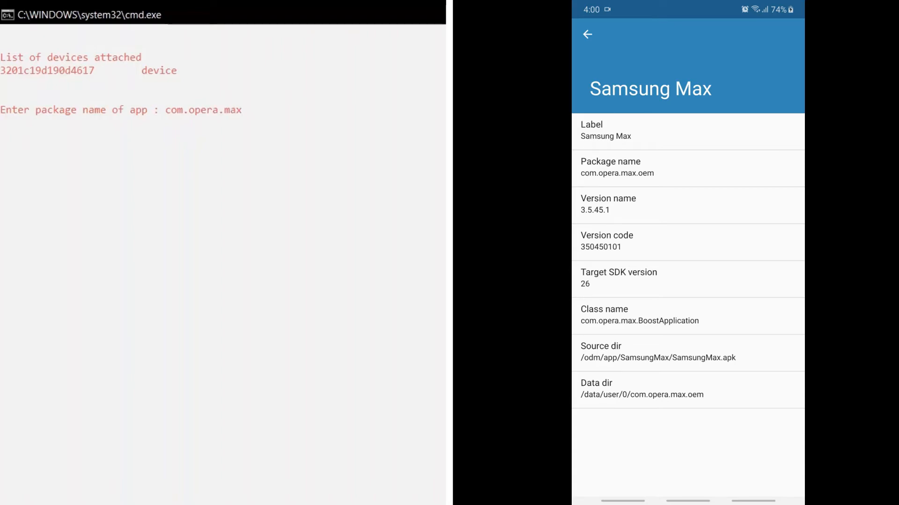
pyautogui.write('o')
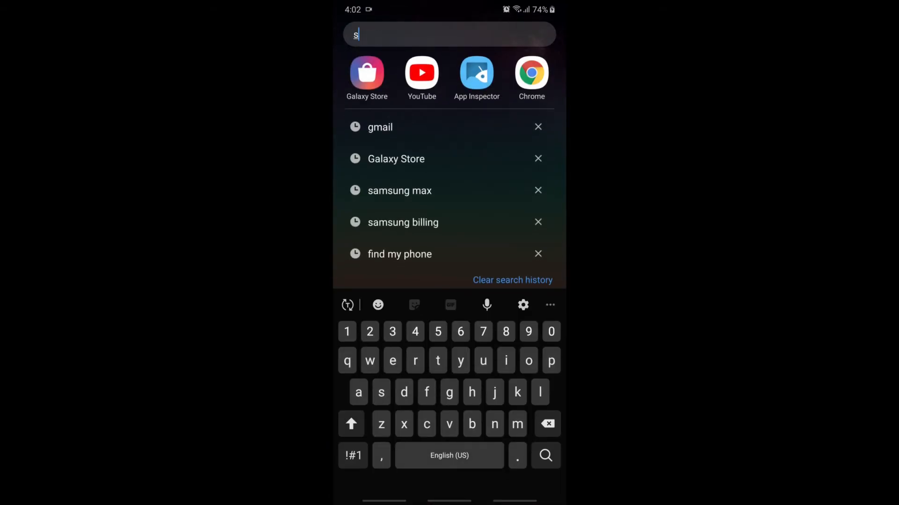
# Step: Search the phone for 'samsung max' to confirm no Samsung Max app is found
pyautogui.write('amsung')
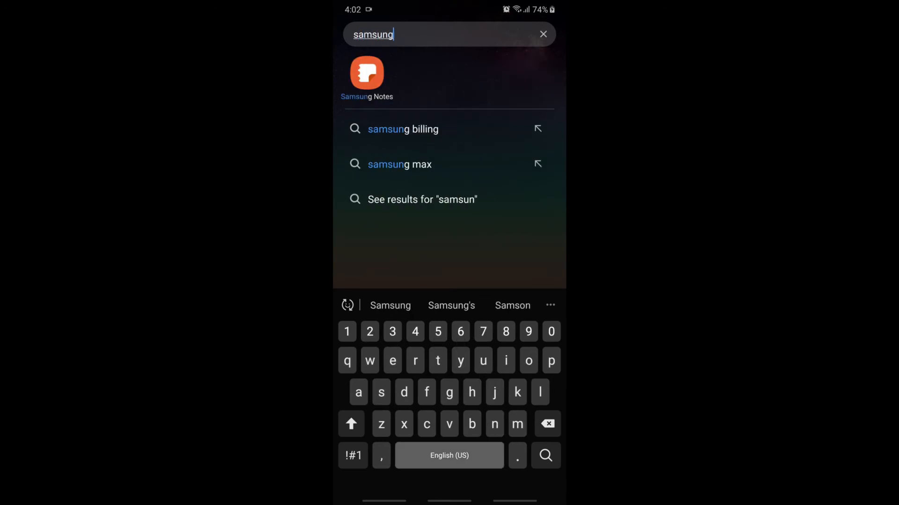
pyautogui.click(400, 165)
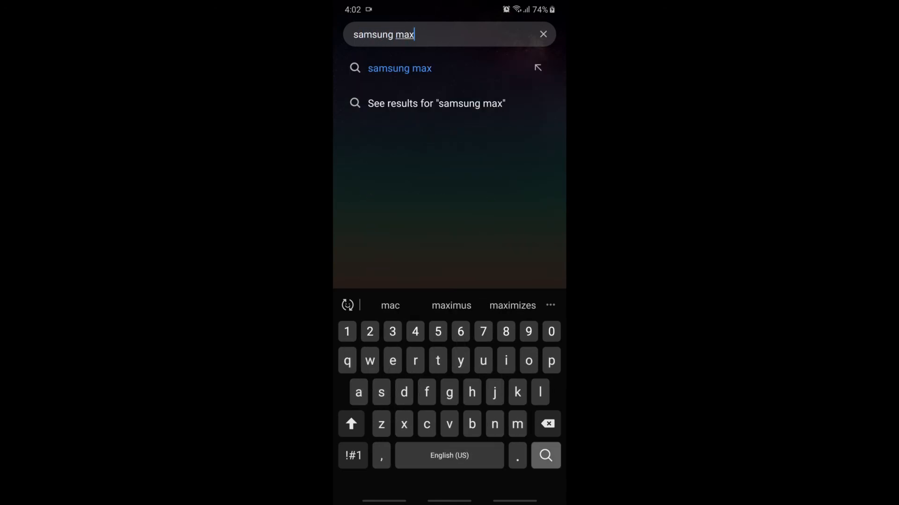
pyautogui.click(543, 34)
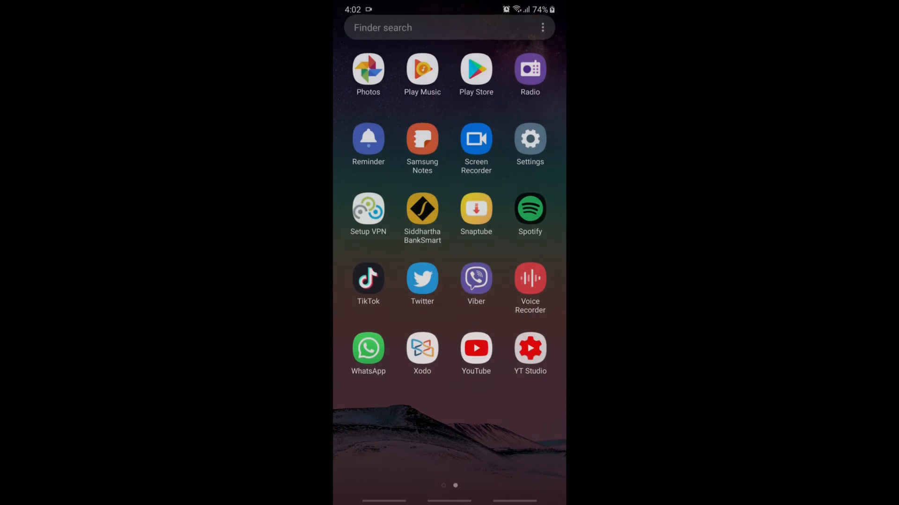
# Step: Search Settings > Apps with 'sa' to look for Samsung Max in the installed list
pyautogui.click(529, 138)
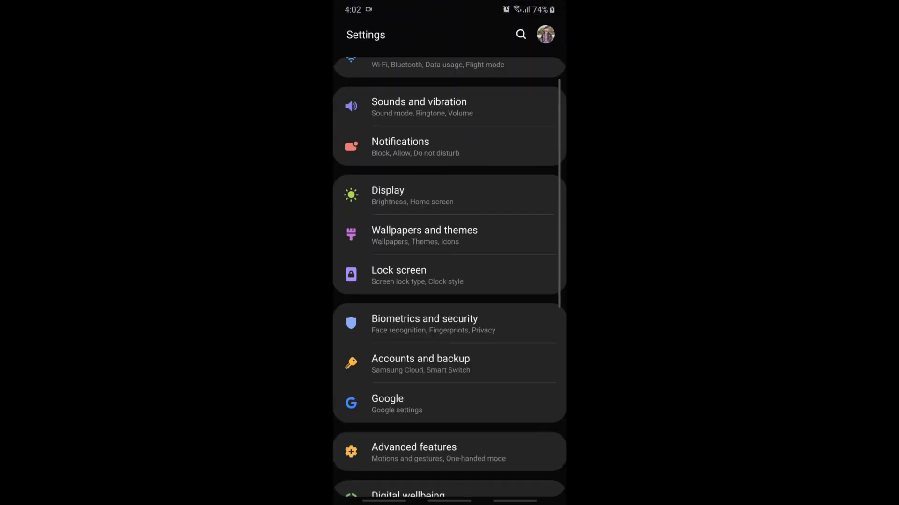
pyautogui.scroll(-3)
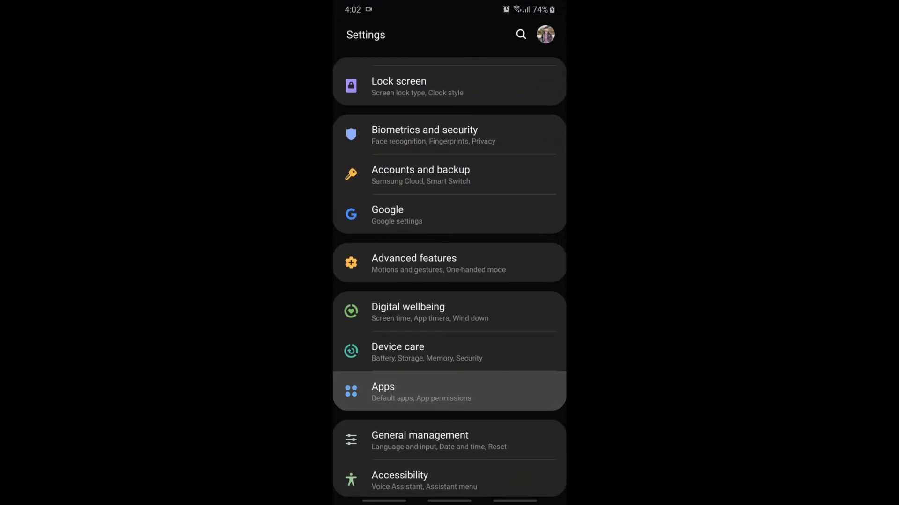
pyautogui.click(383, 392)
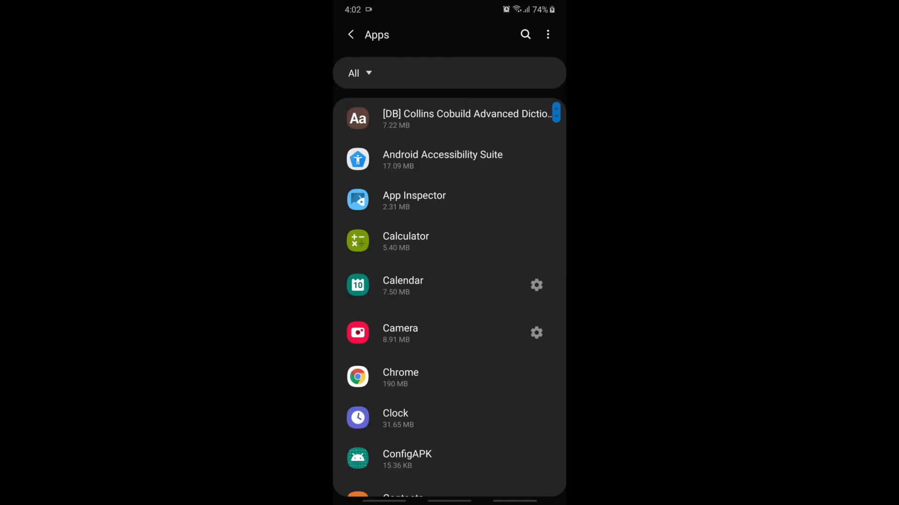
pyautogui.write('sa')
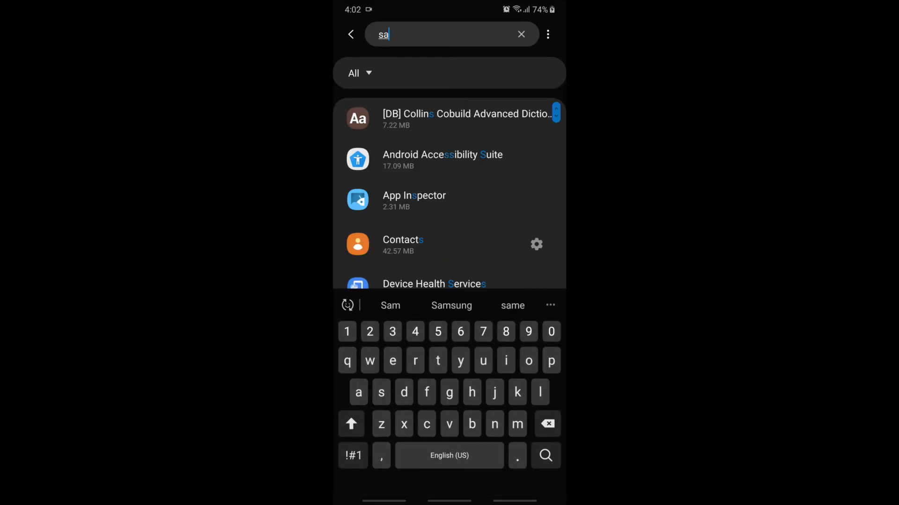